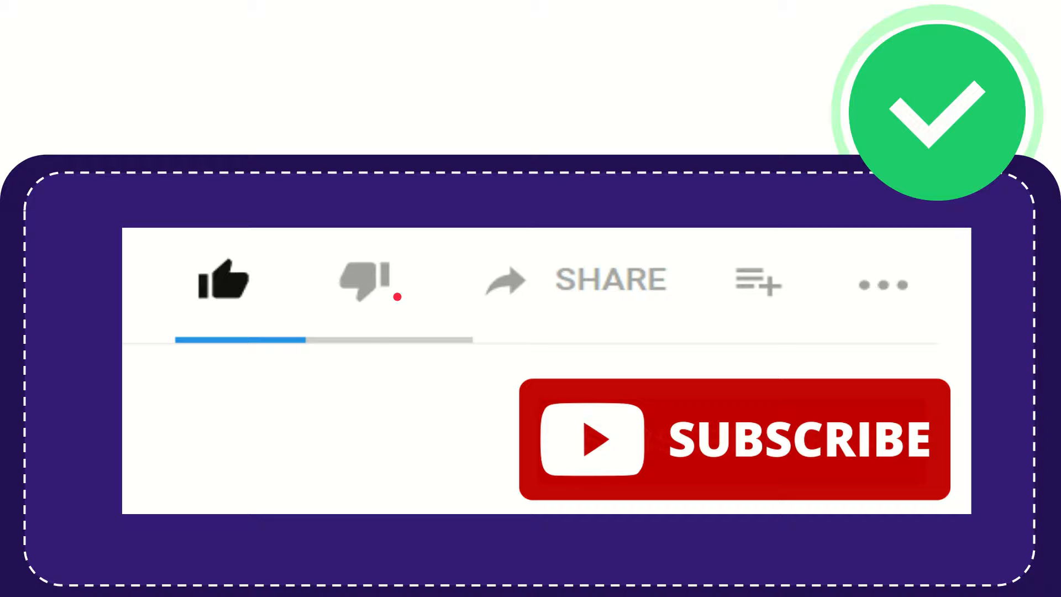
click(364, 284)
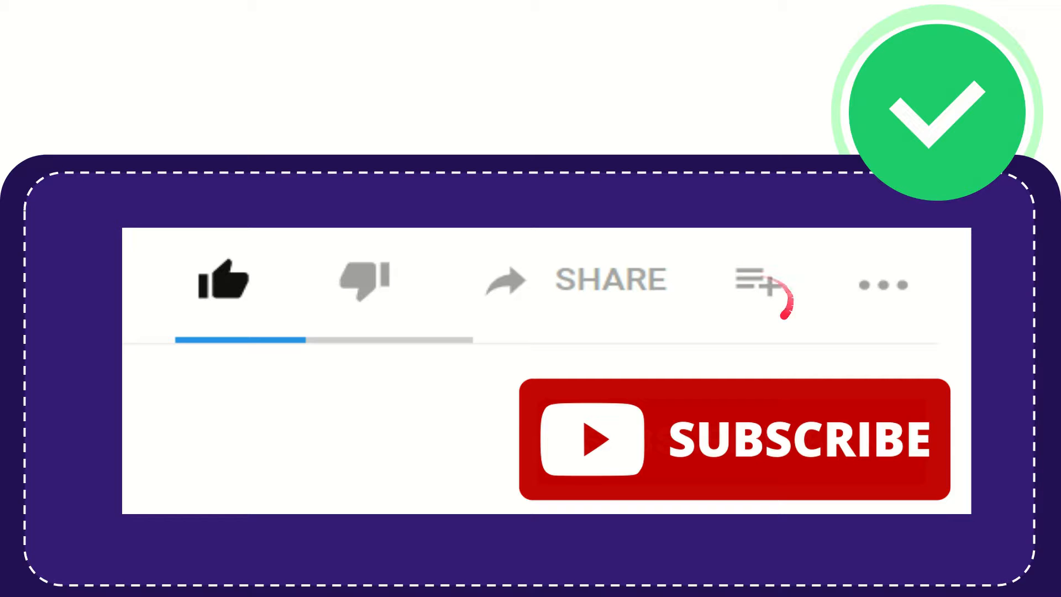
mouse_move(914, 298)
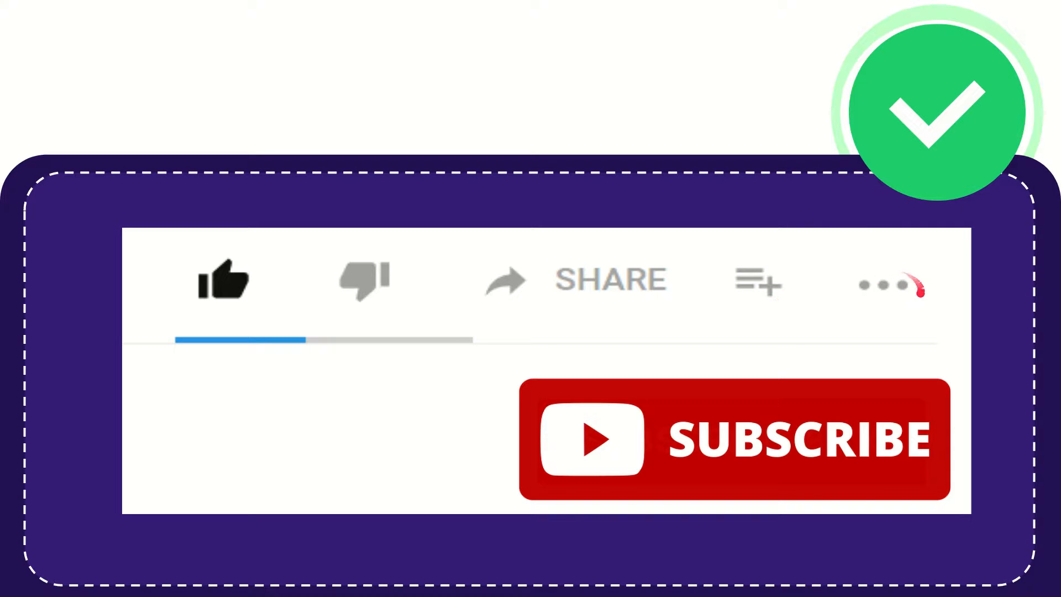